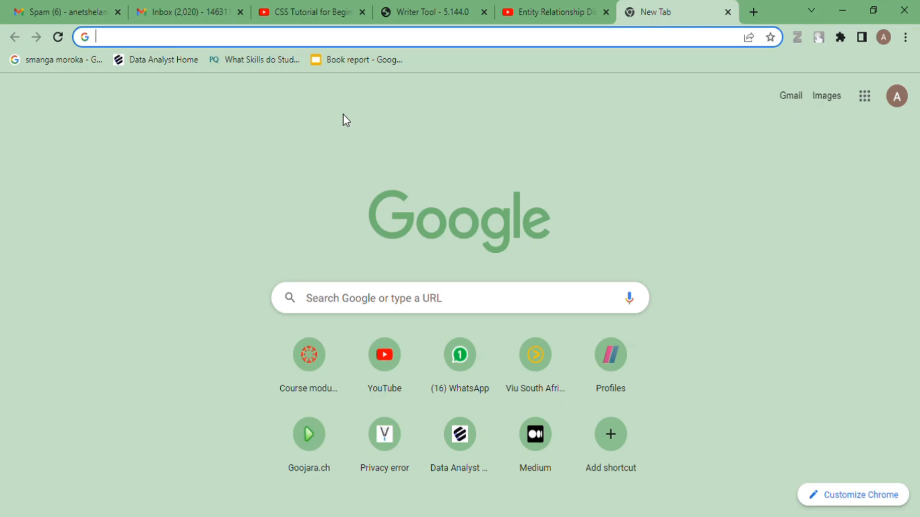
mouse_move(406, 79)
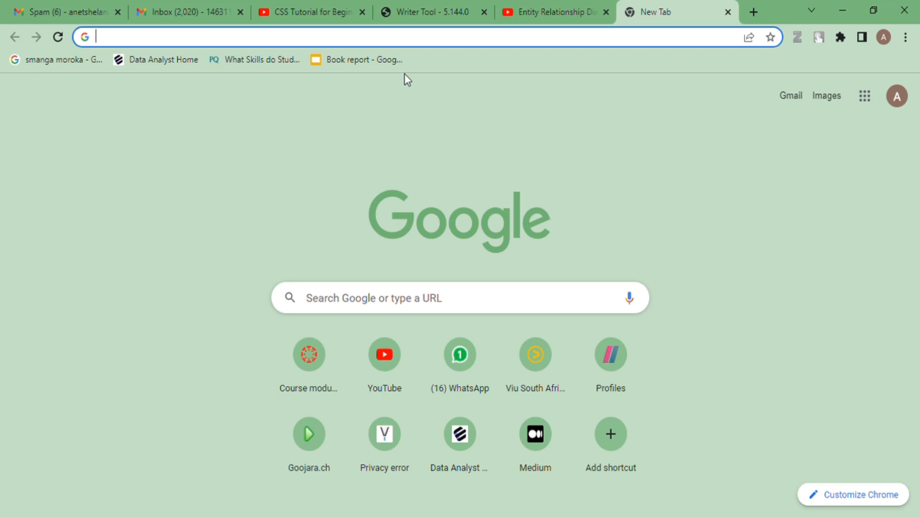
mouse_move(531, 160)
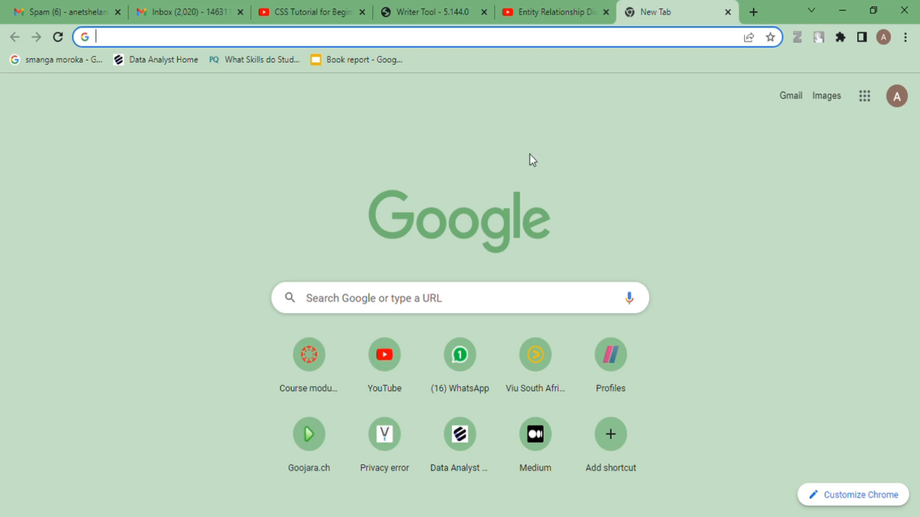
mouse_move(463, 92)
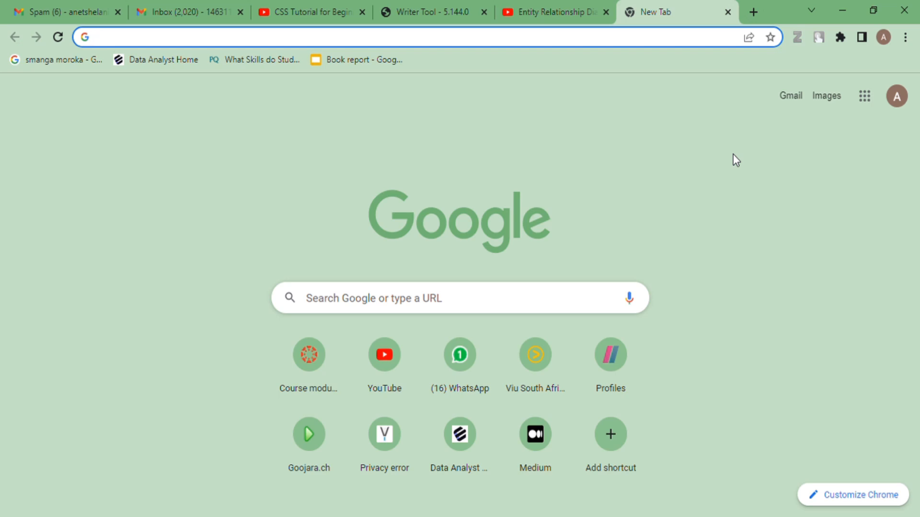
- Switch to the Gmail tab and open the Spam folder from the More section
click(235, 37)
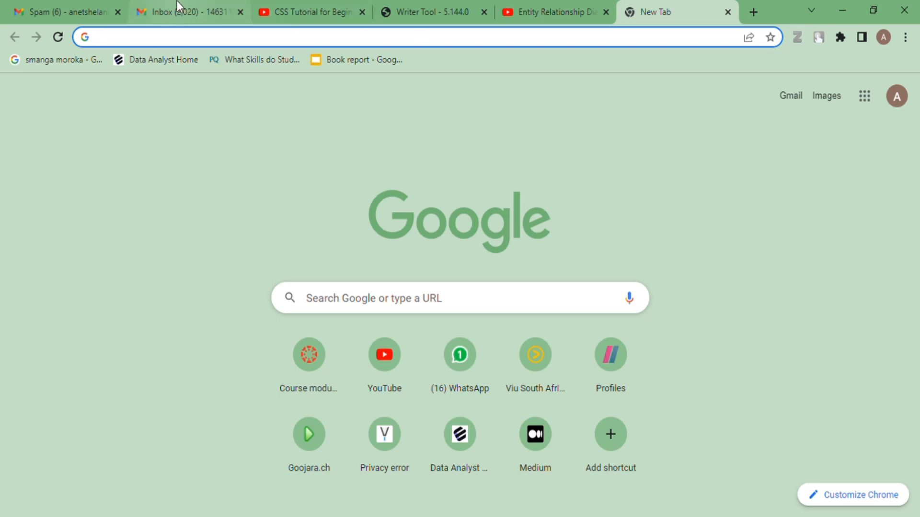
click(188, 11)
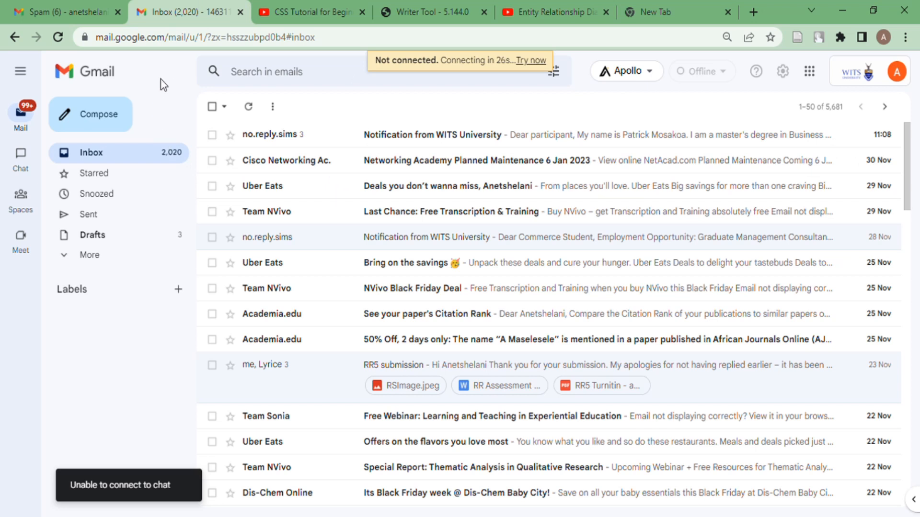
click(89, 255)
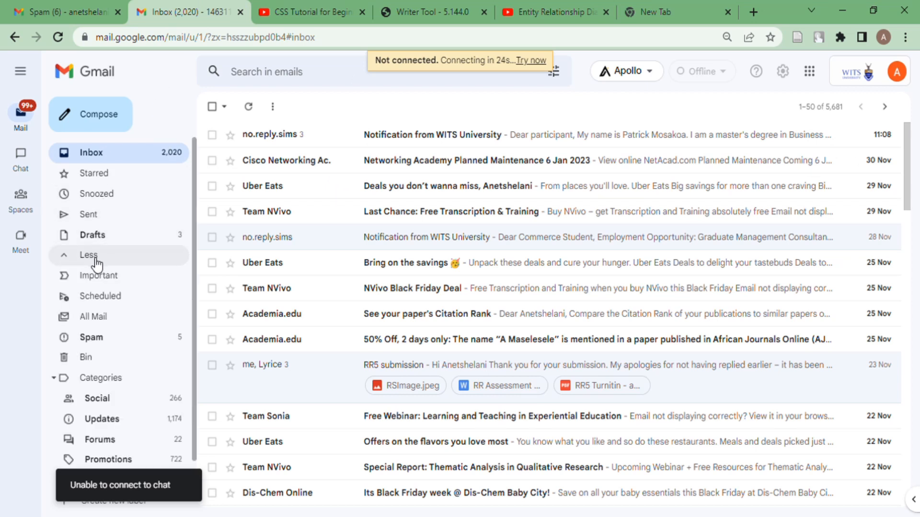
click(90, 337)
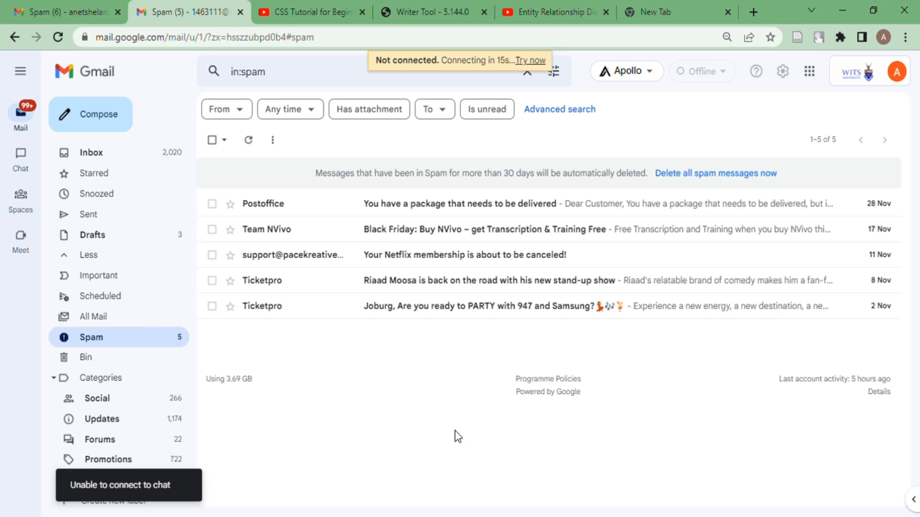
mouse_move(348, 388)
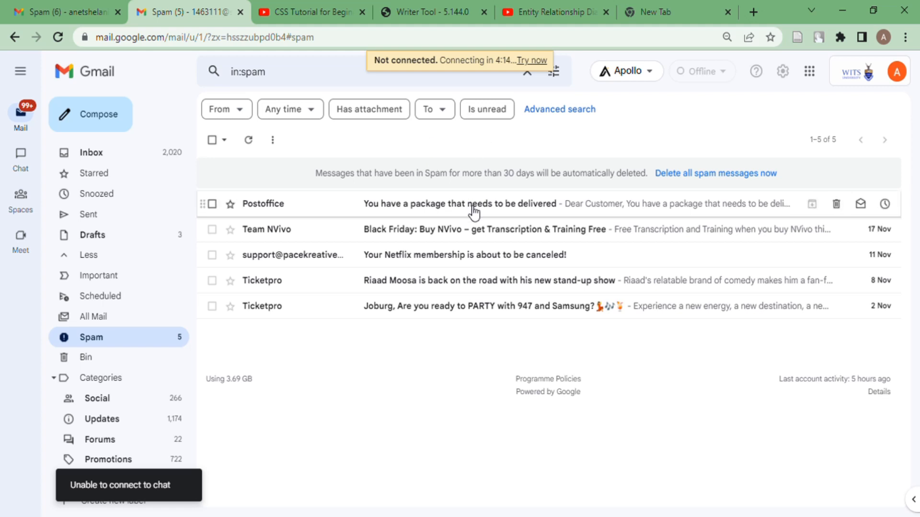
- Open the Postoffice 'You have a package that needs to be delivered' spam email
click(461, 204)
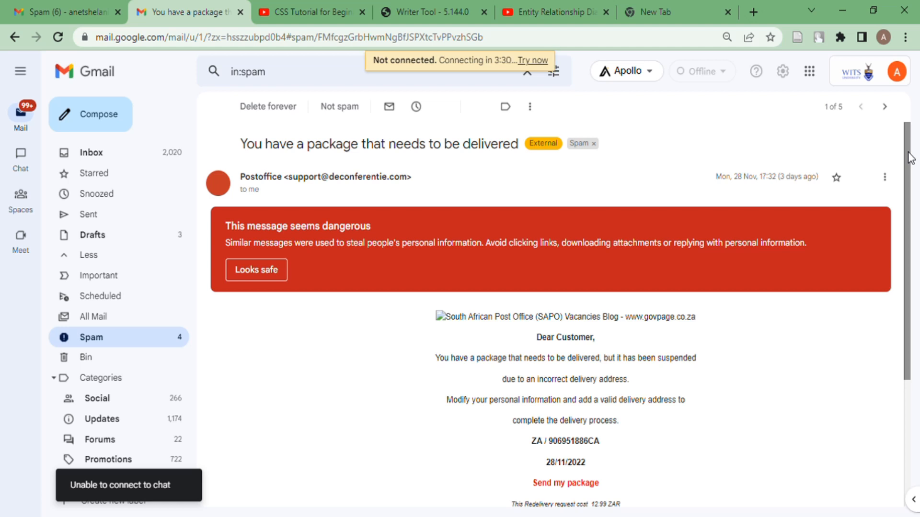
scroll(down, 3)
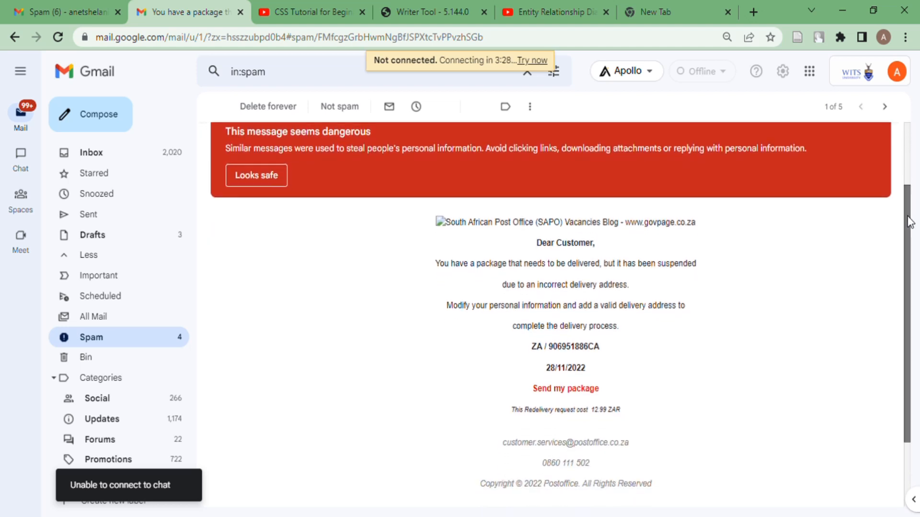
scroll(down, 3)
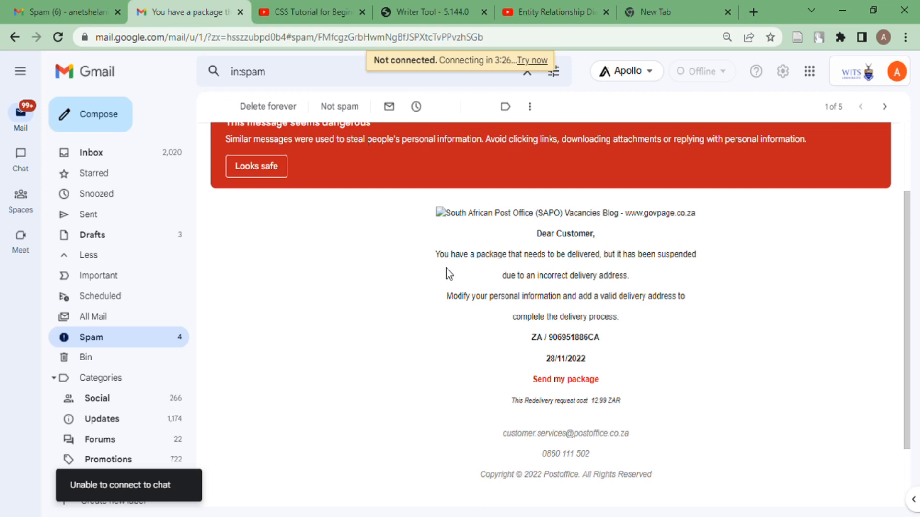
mouse_move(737, 292)
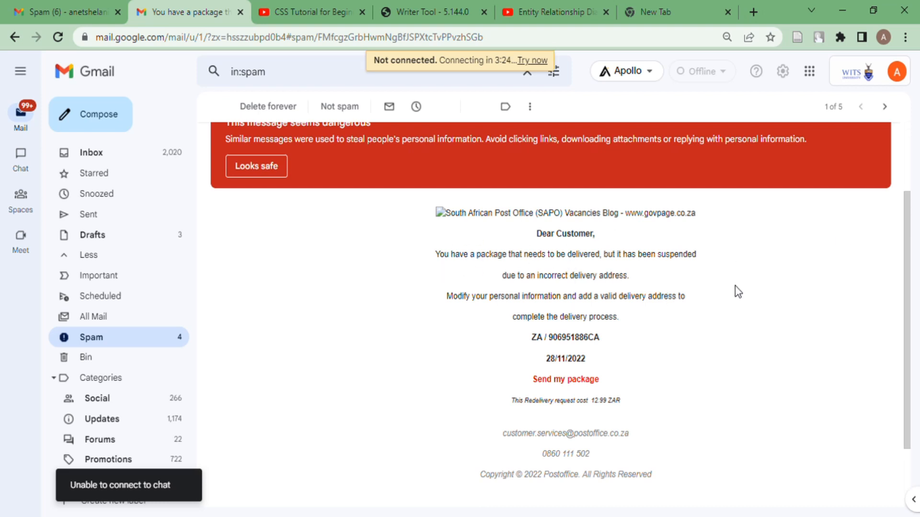
mouse_move(581, 316)
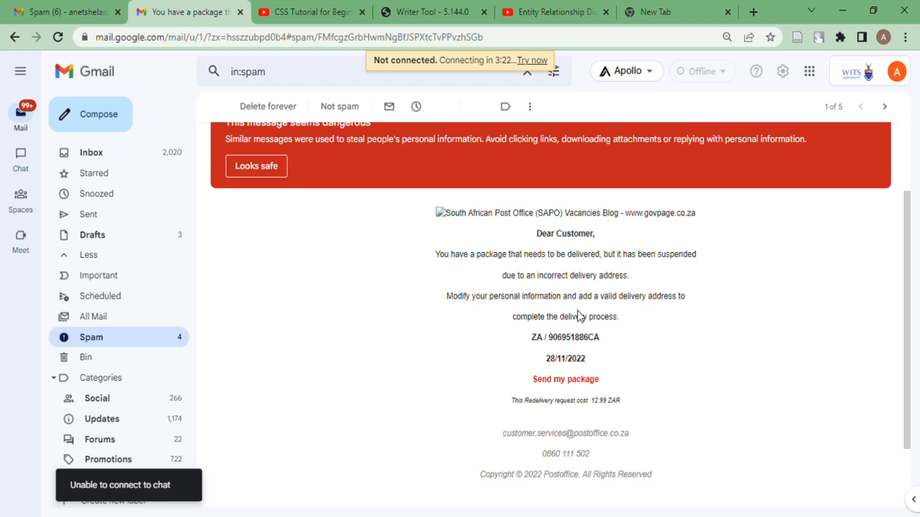
mouse_move(431, 333)
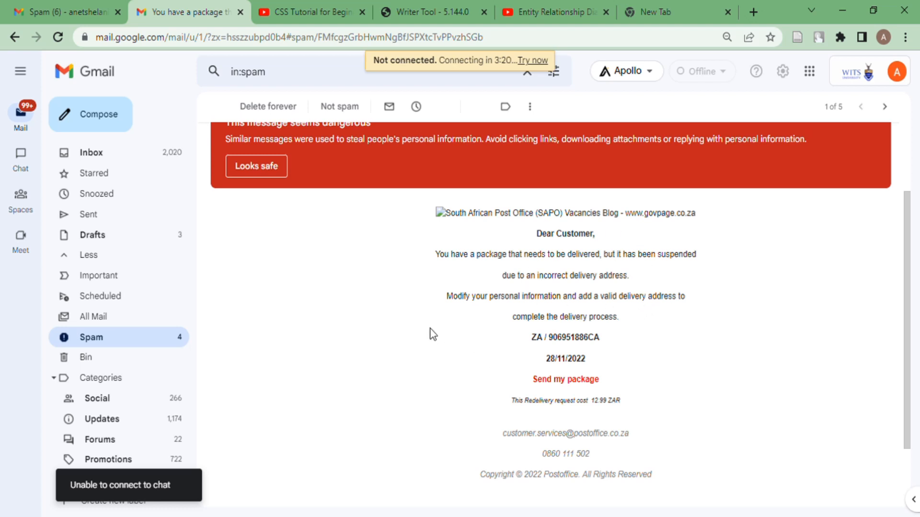
mouse_move(711, 348)
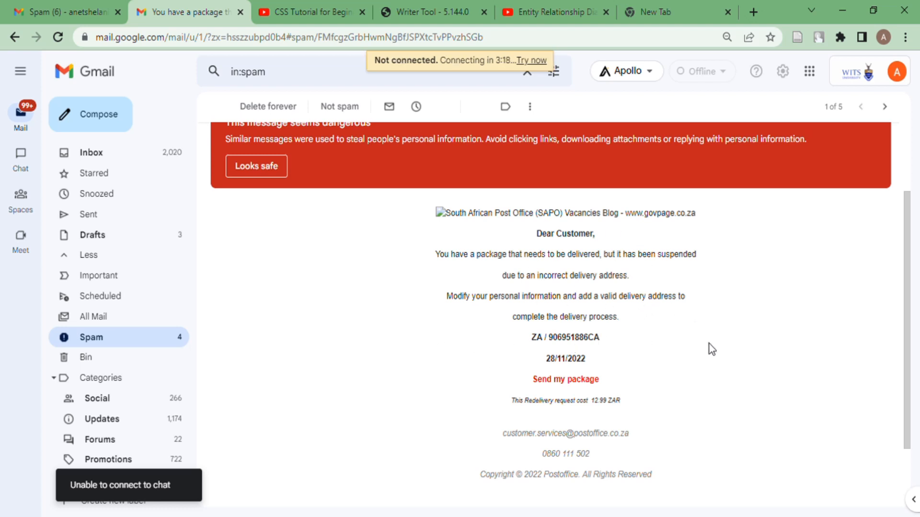
mouse_move(578, 375)
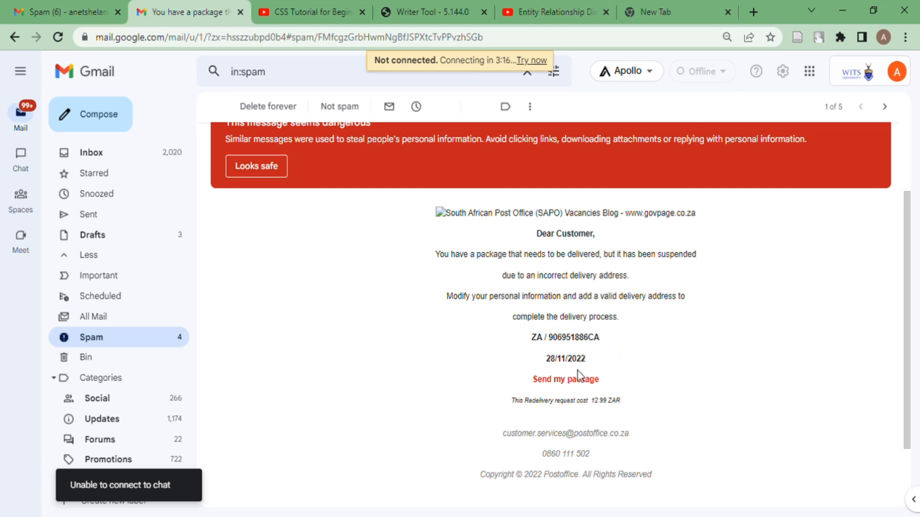
mouse_move(693, 406)
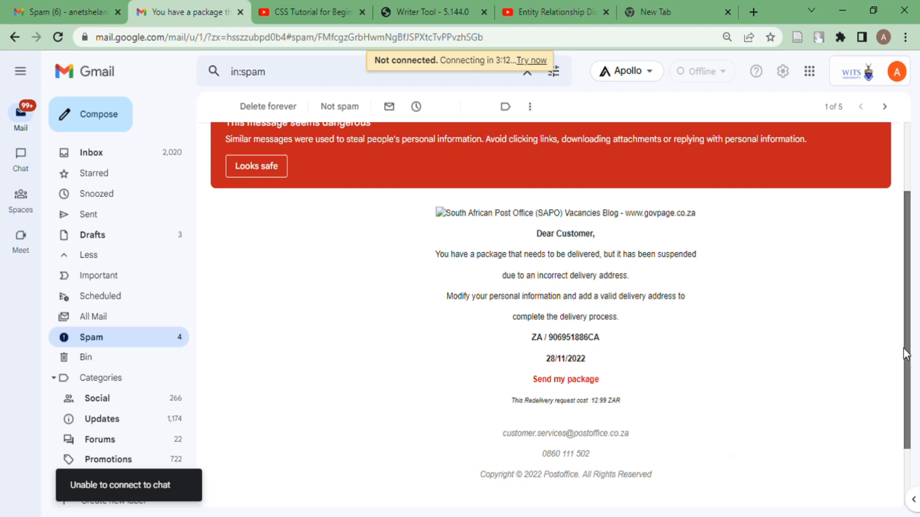
scroll(down, 3)
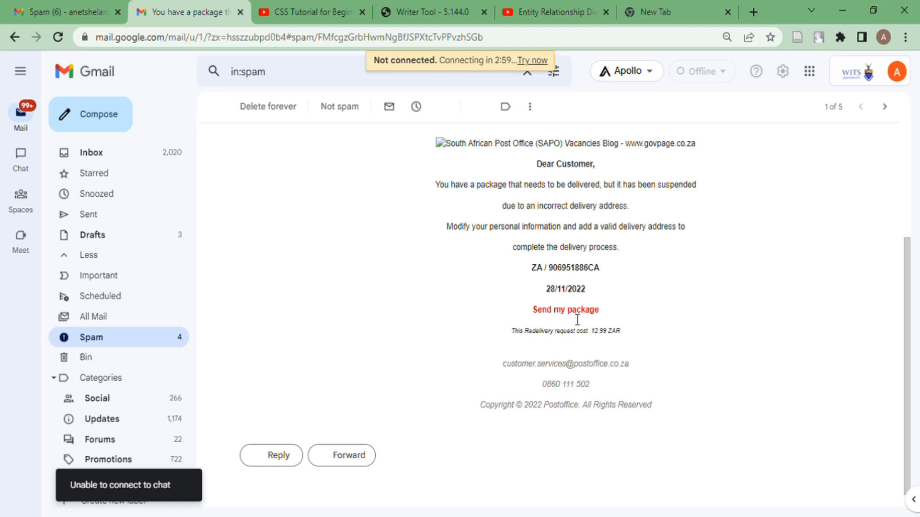
mouse_move(587, 348)
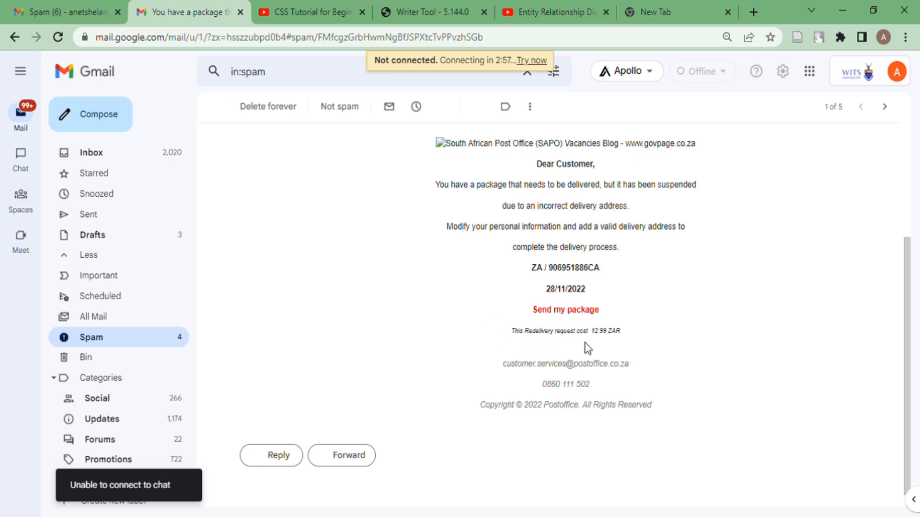
mouse_move(608, 347)
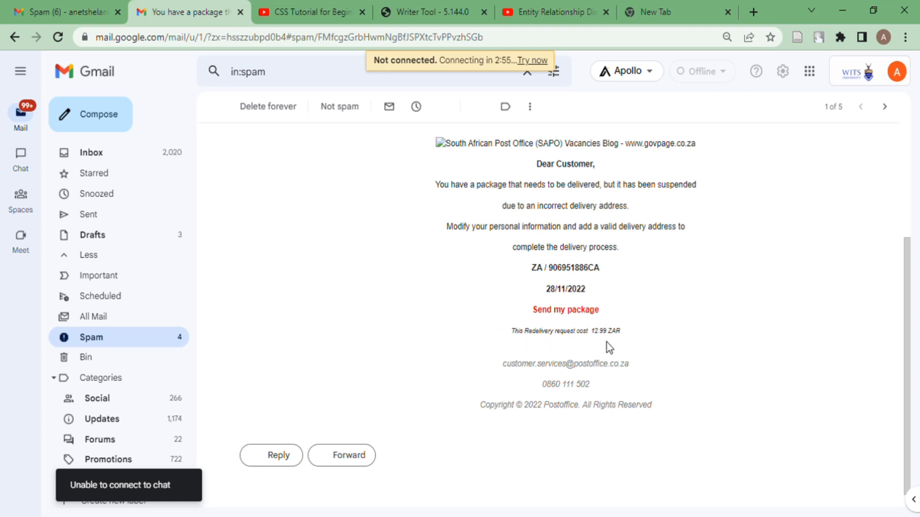
mouse_move(684, 398)
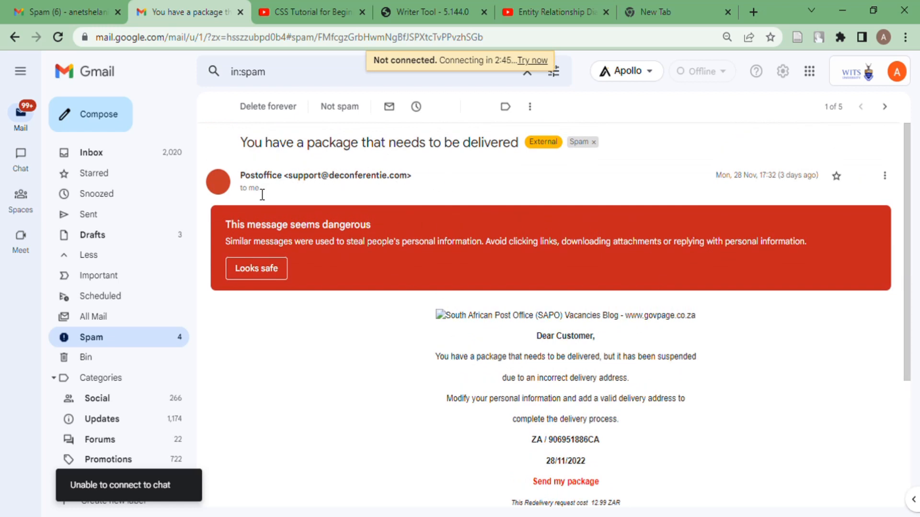
mouse_move(256, 199)
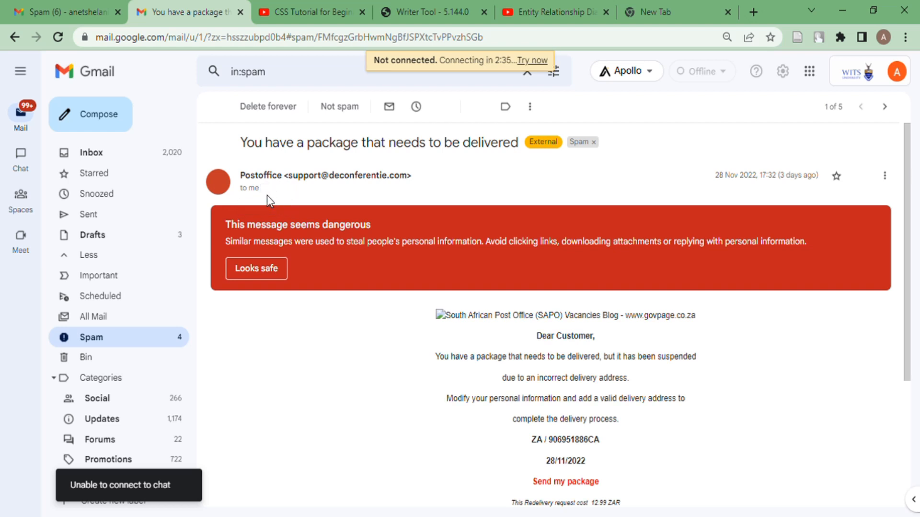
mouse_move(322, 193)
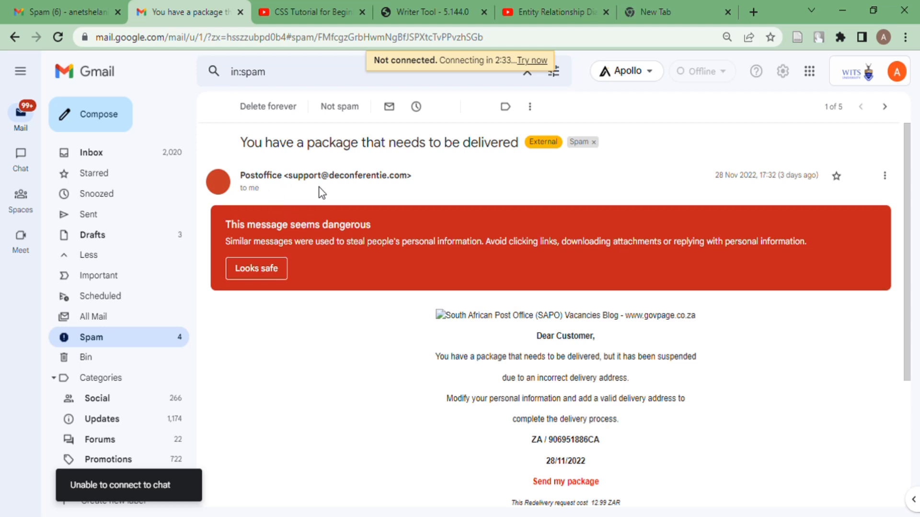
mouse_move(330, 212)
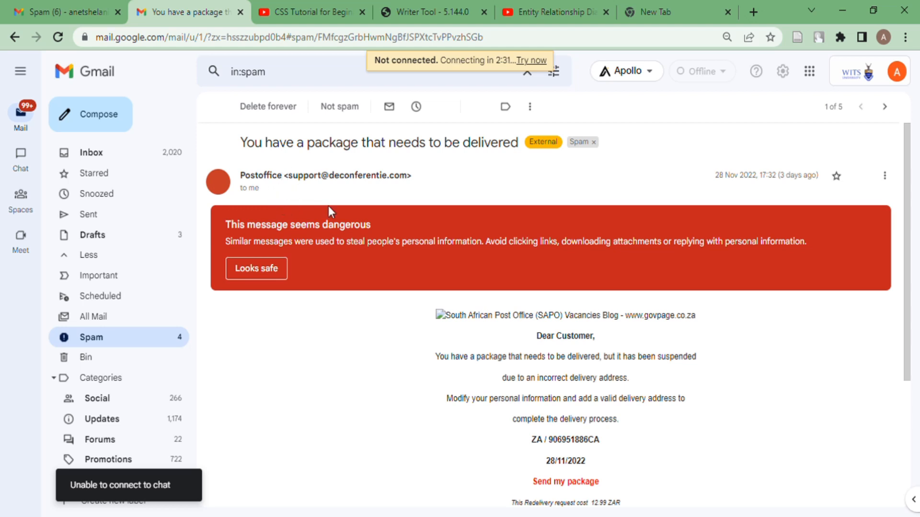
mouse_move(374, 199)
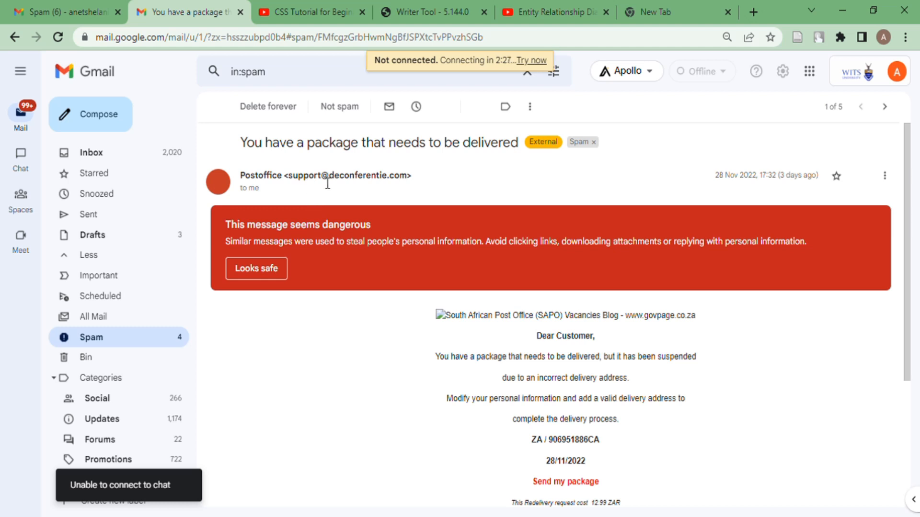
mouse_move(361, 191)
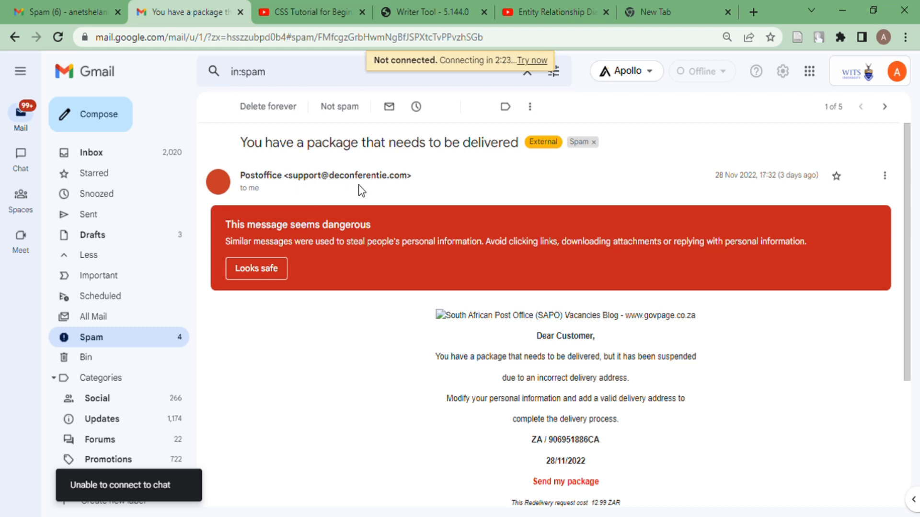
mouse_move(345, 189)
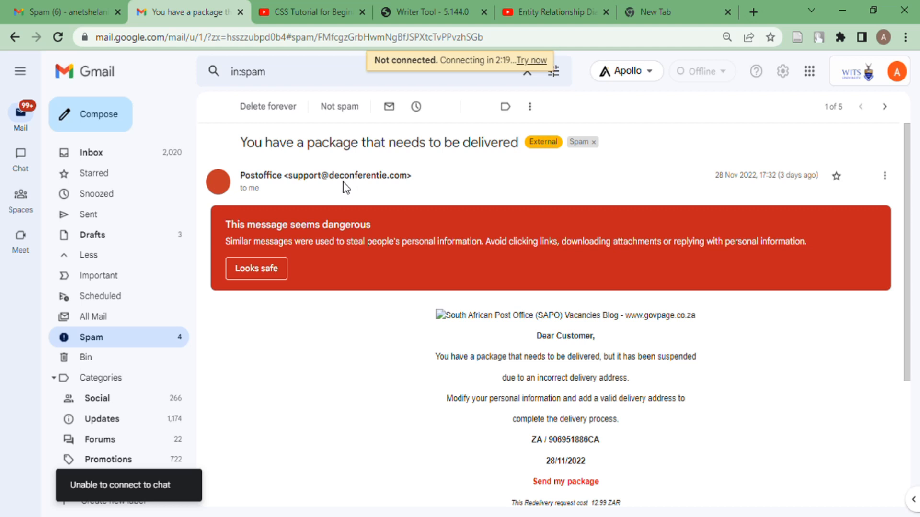
mouse_move(479, 196)
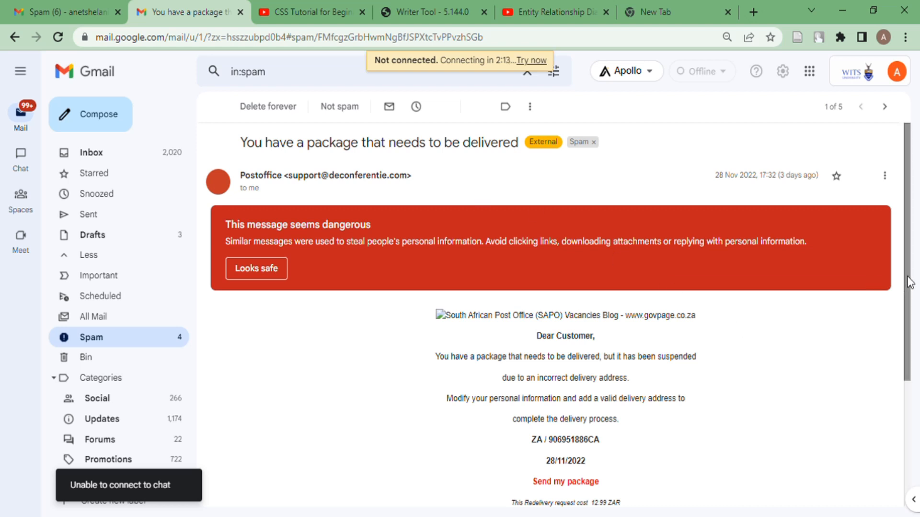
mouse_move(108, 341)
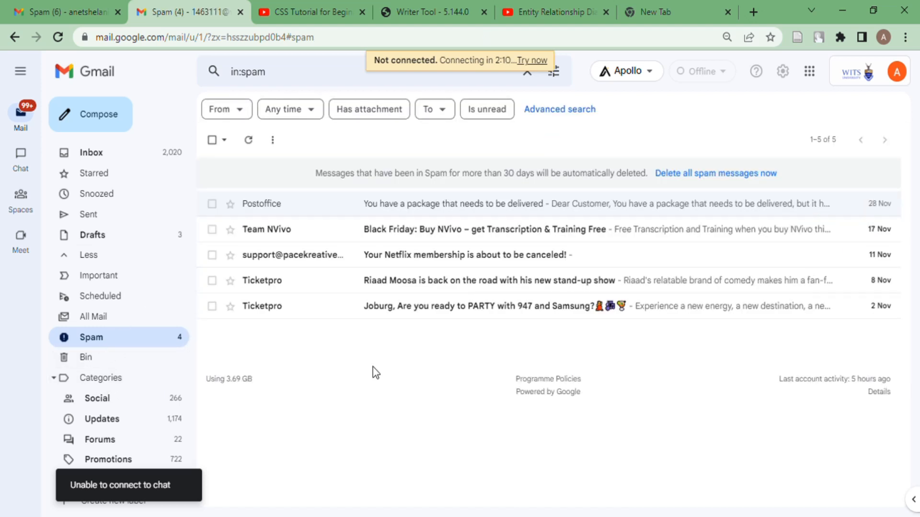
mouse_move(426, 251)
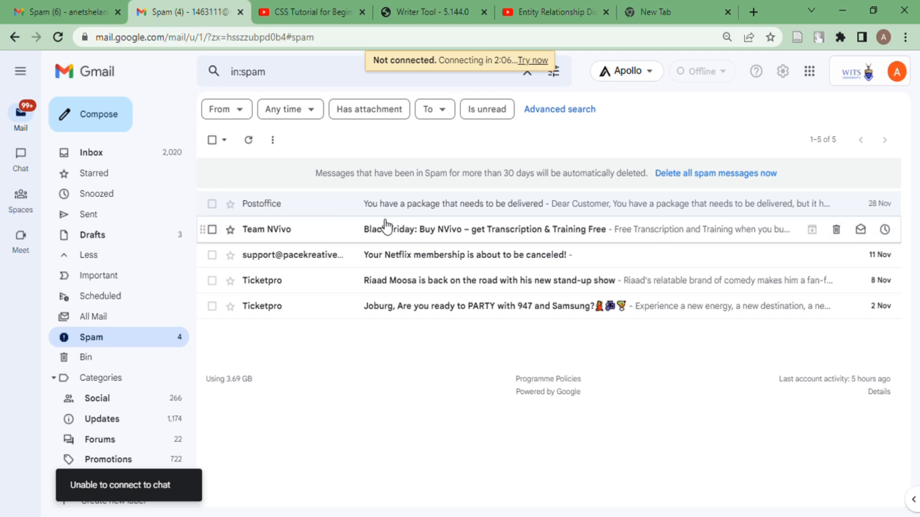
- Open the Team NVivo Black Friday email, scroll to its footer, then back up
click(411, 229)
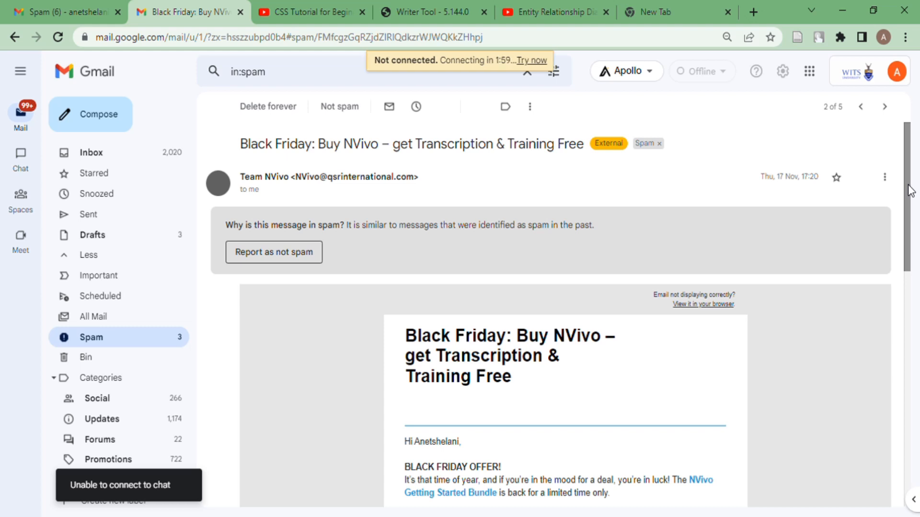
scroll(down, 3)
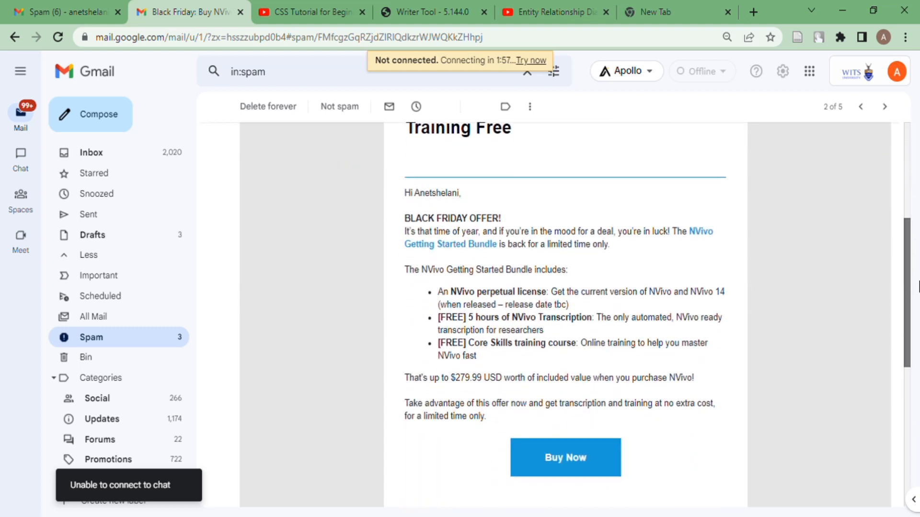
mouse_move(575, 277)
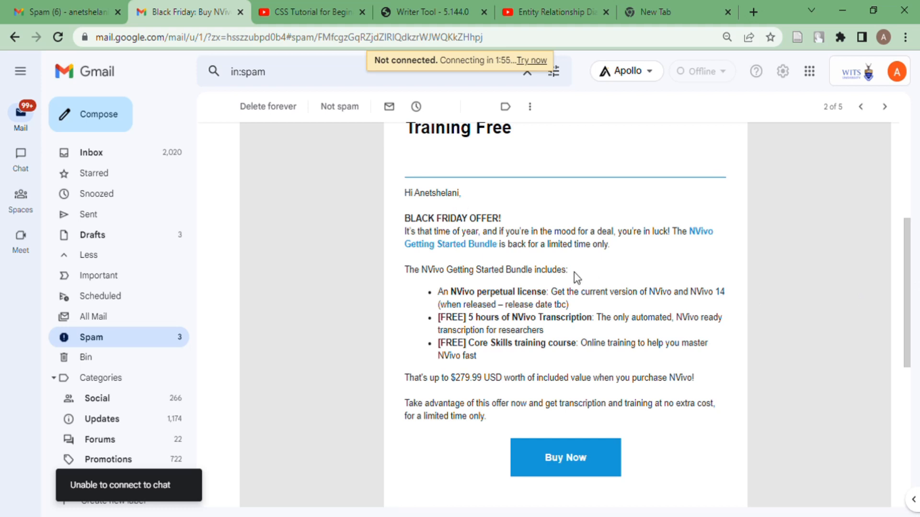
mouse_move(449, 380)
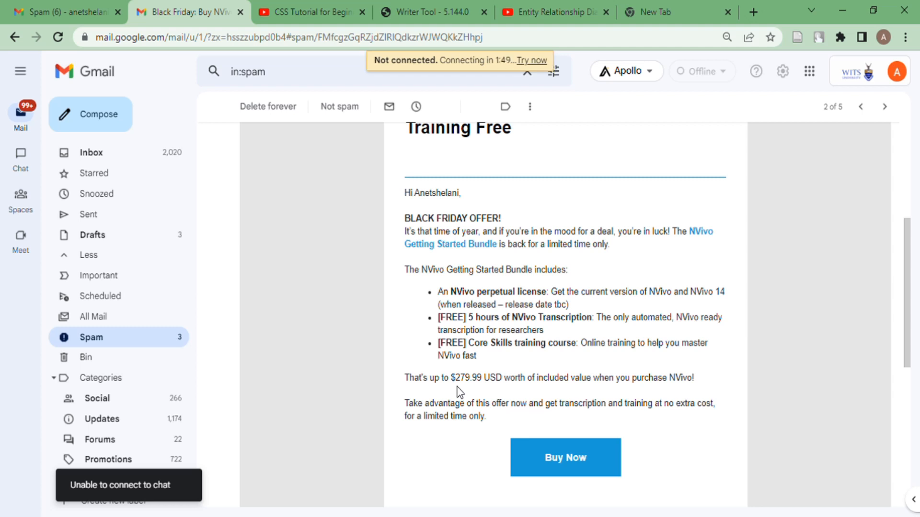
mouse_move(869, 323)
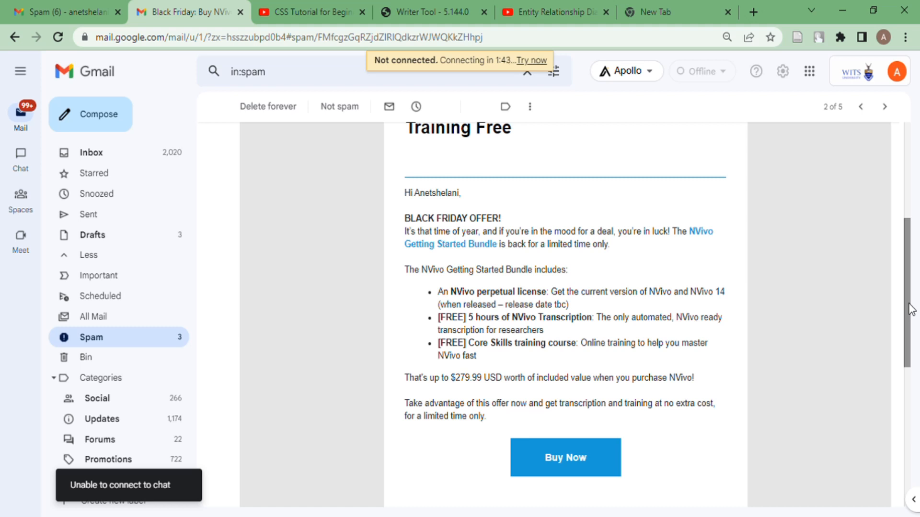
mouse_move(520, 481)
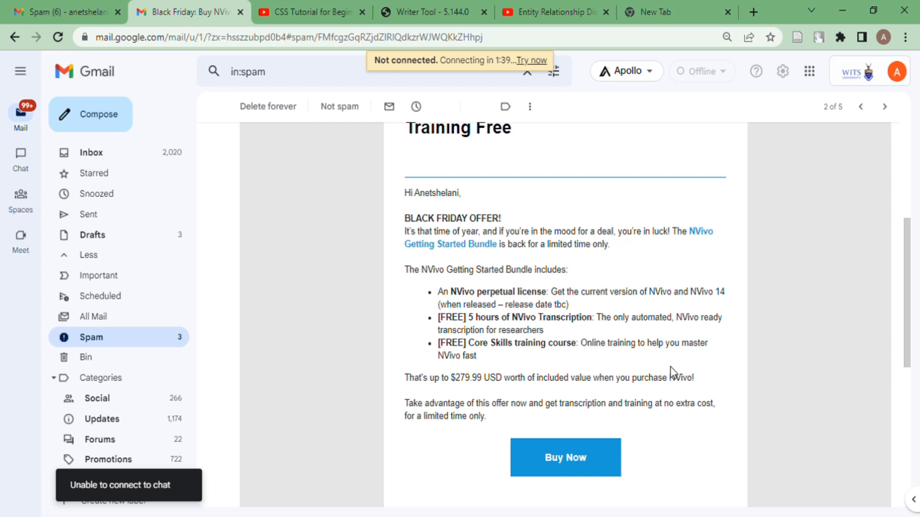
mouse_move(702, 512)
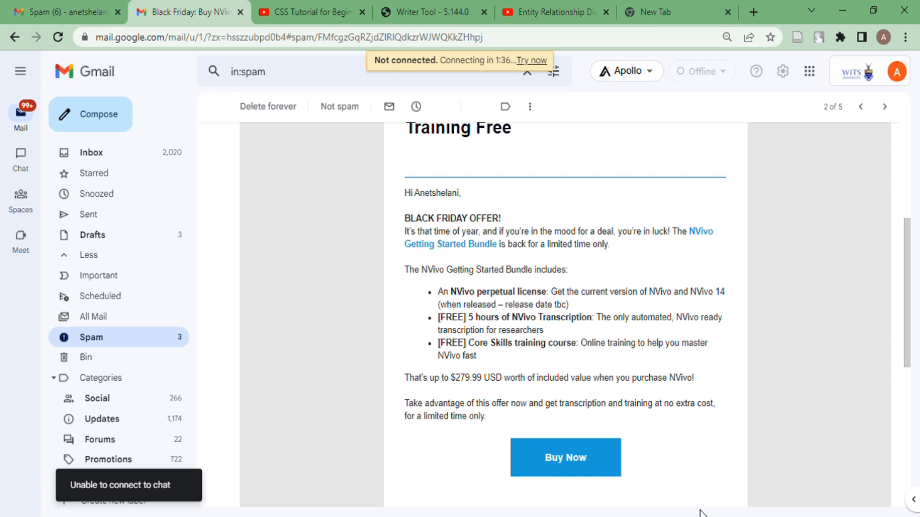
mouse_move(706, 475)
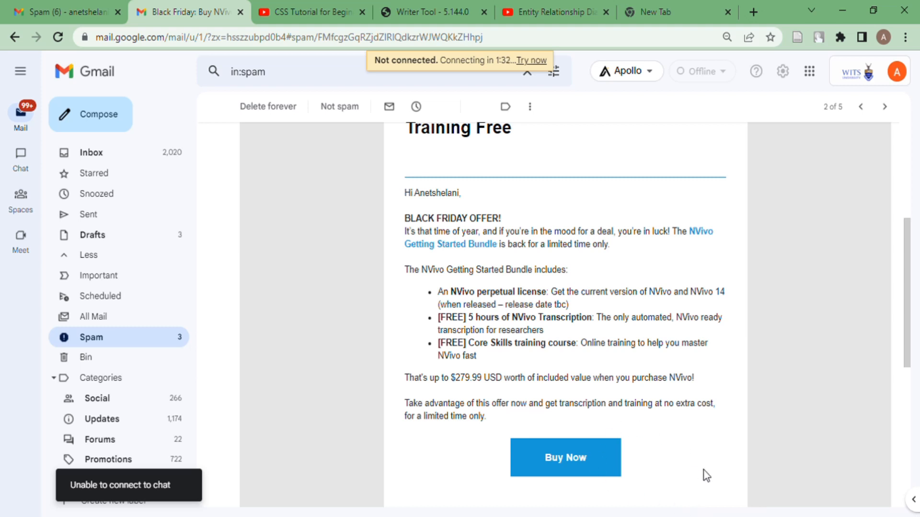
mouse_move(647, 369)
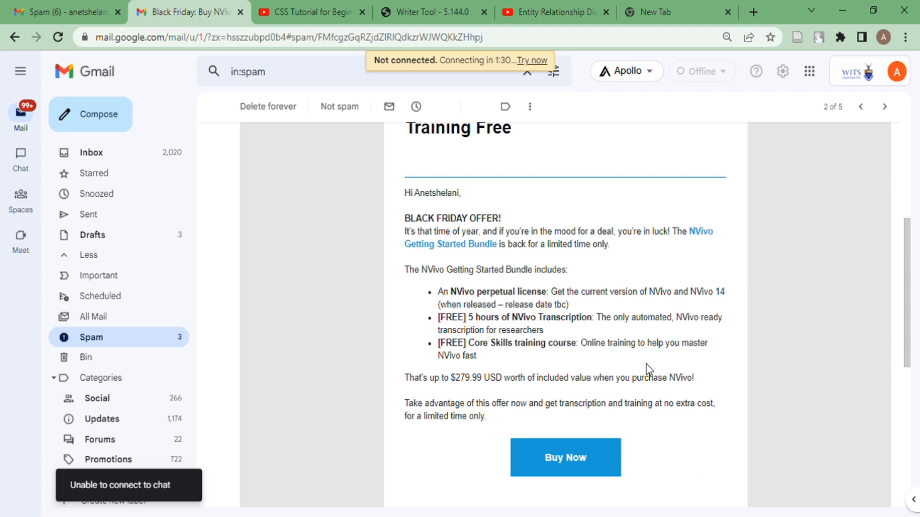
mouse_move(710, 452)
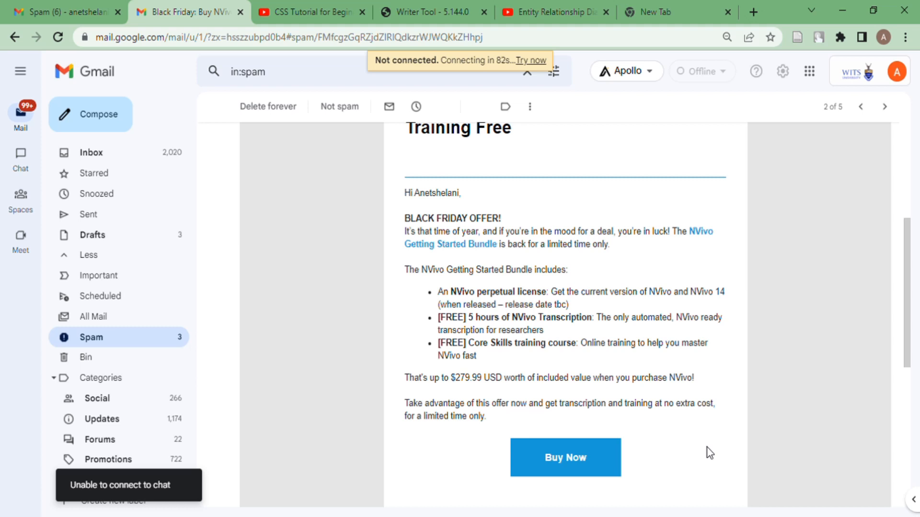
mouse_move(710, 441)
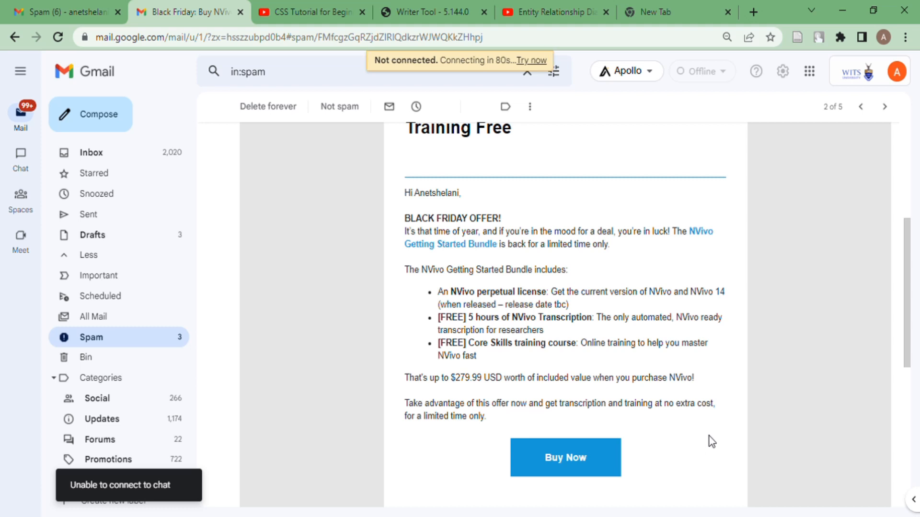
scroll(down, 3)
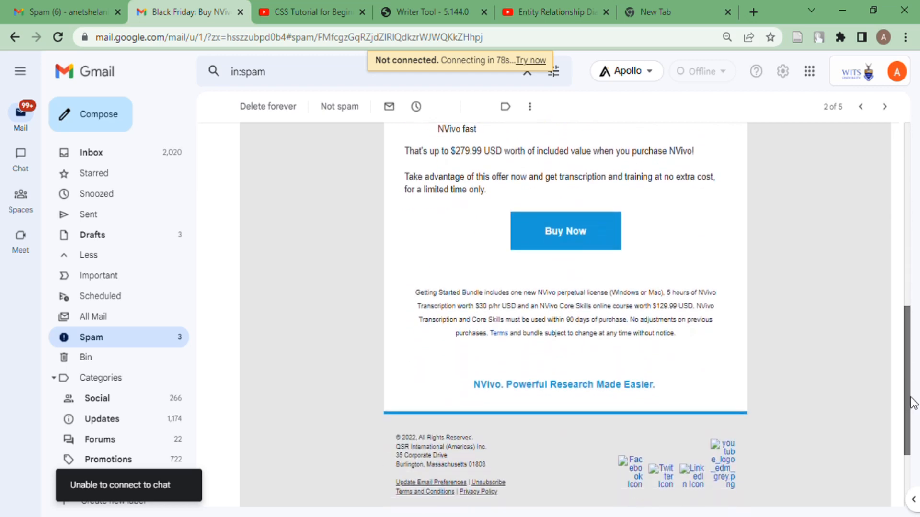
scroll(down, 3)
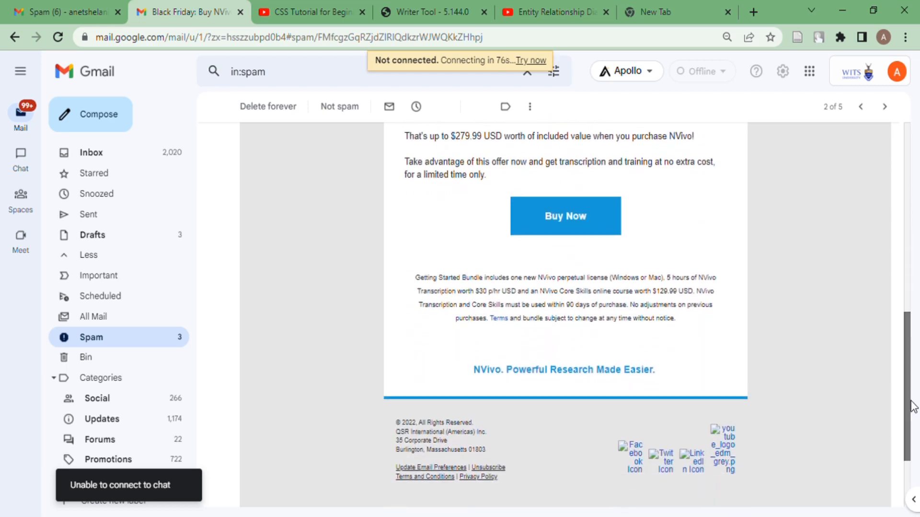
scroll(up, 3)
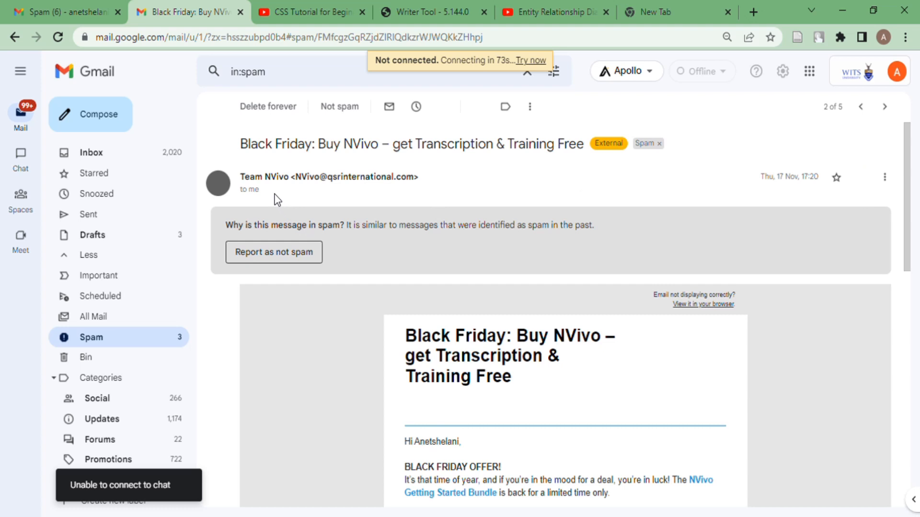
mouse_move(408, 273)
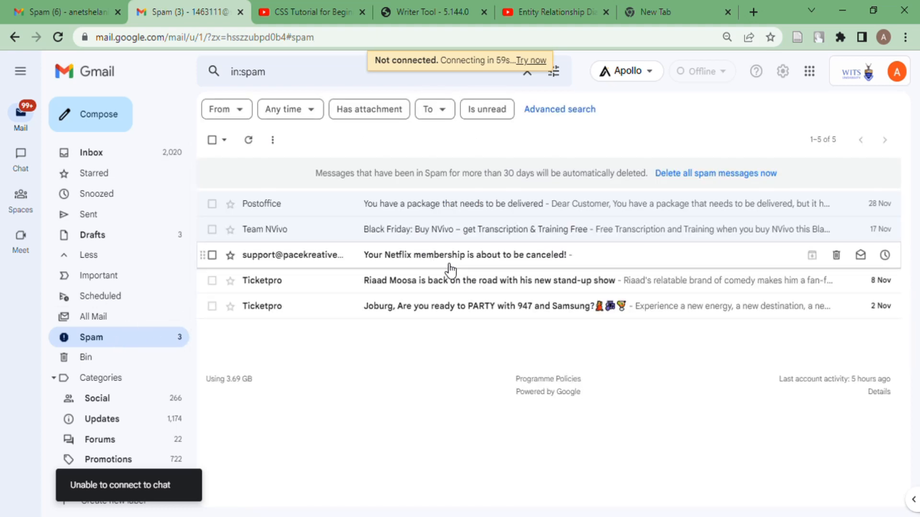
mouse_move(371, 380)
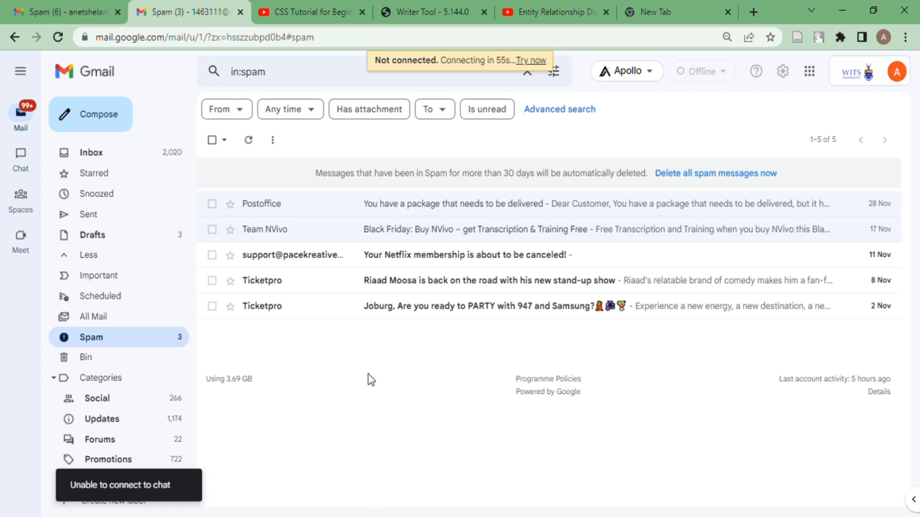
- Open the 'Your Netflix membership is about to be canceled!' spam email
click(463, 255)
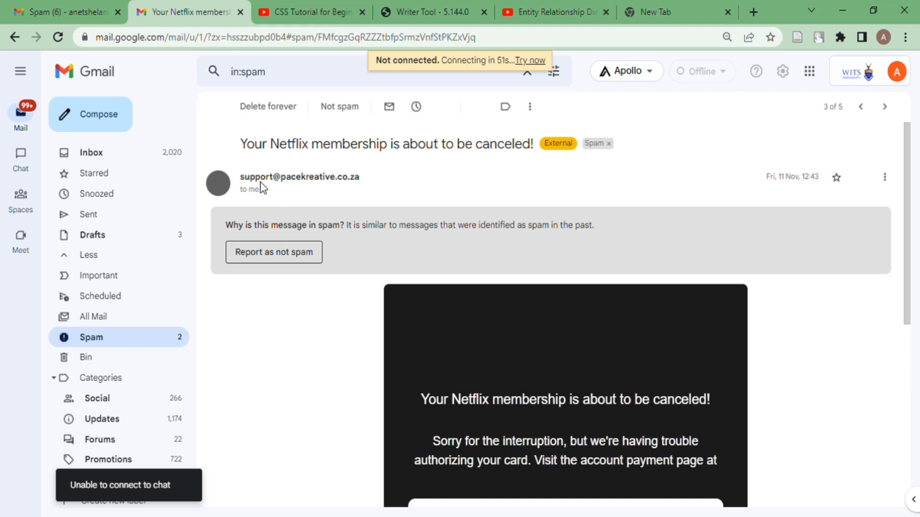
mouse_move(371, 175)
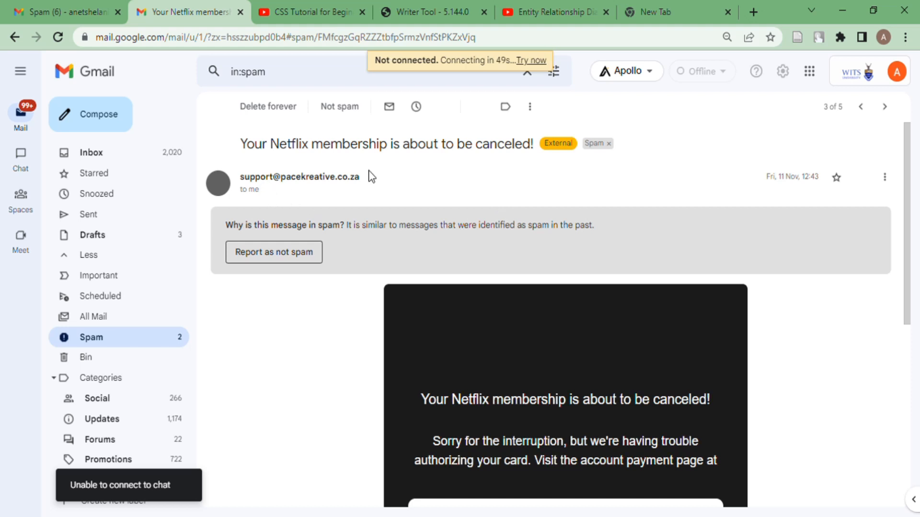
mouse_move(365, 191)
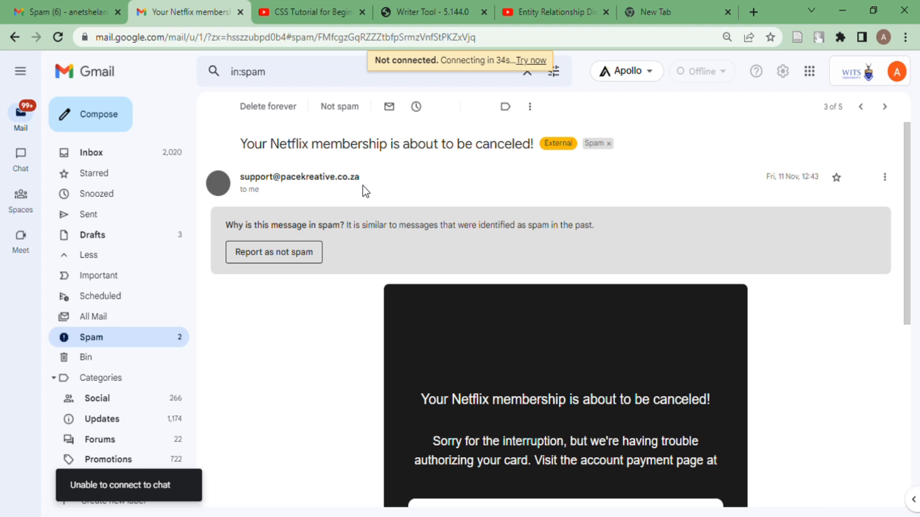
mouse_move(381, 196)
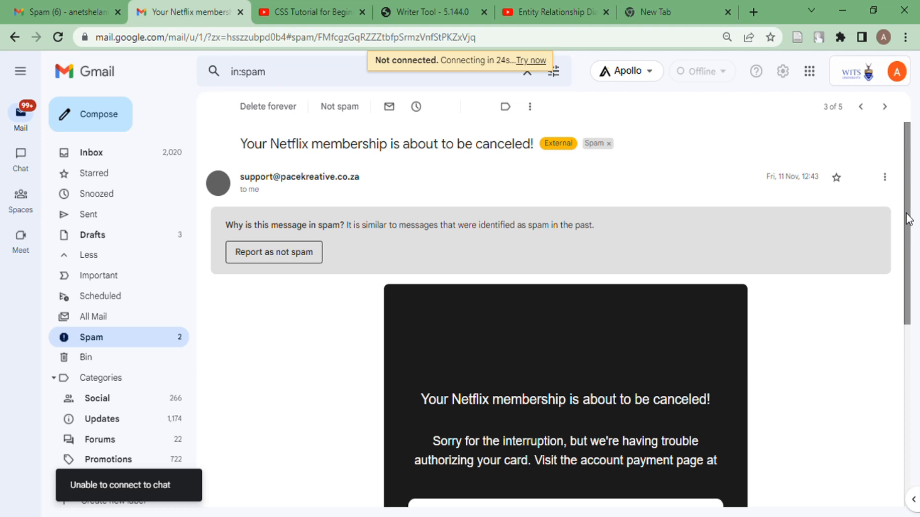
scroll(down, 3)
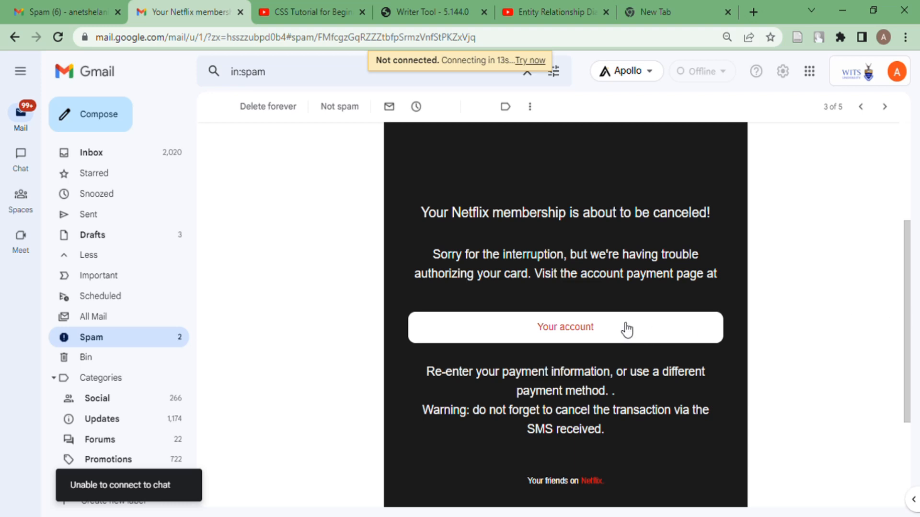
mouse_move(656, 398)
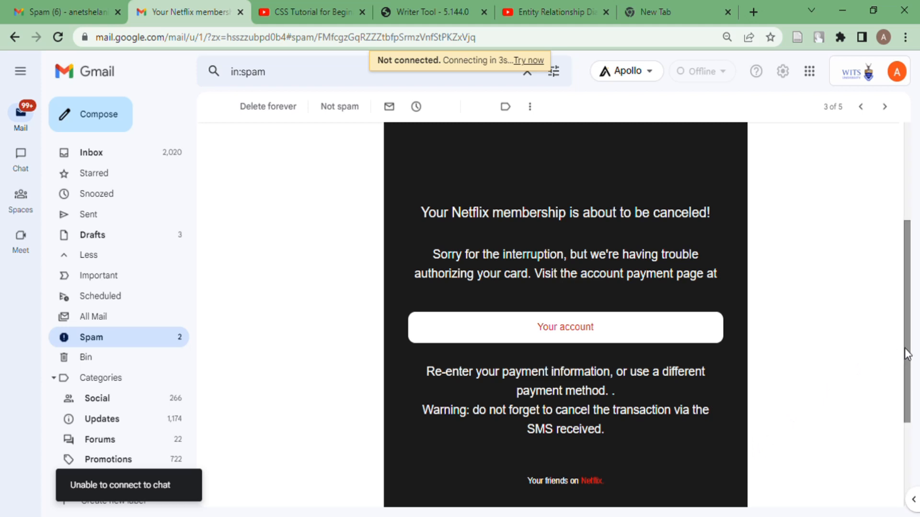
scroll(down, 3)
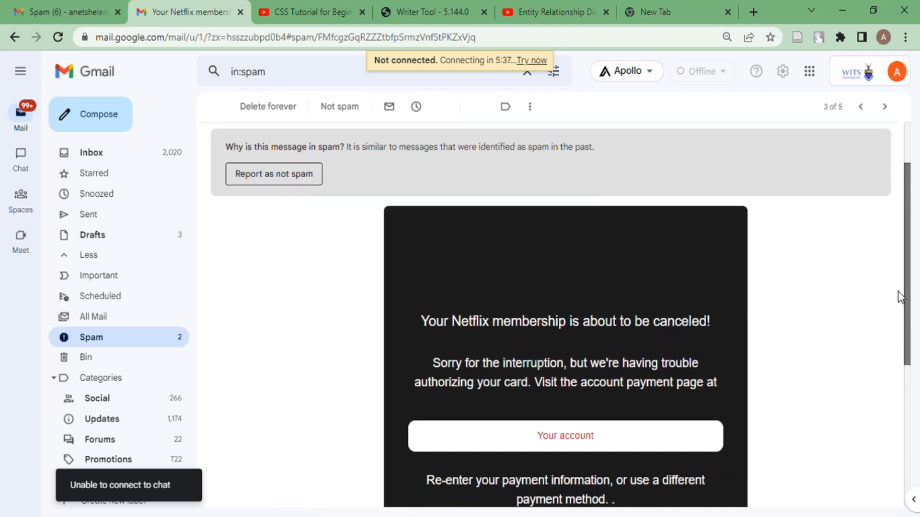
scroll(down, 3)
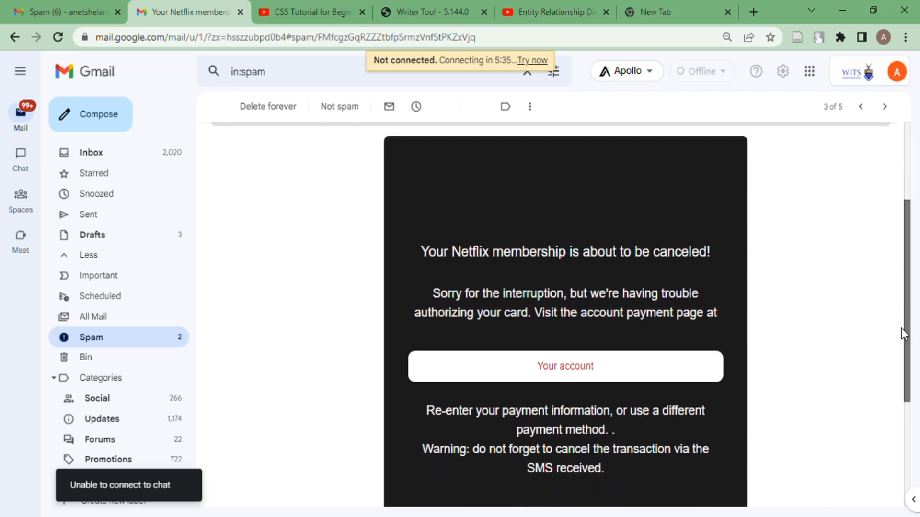
scroll(down, 3)
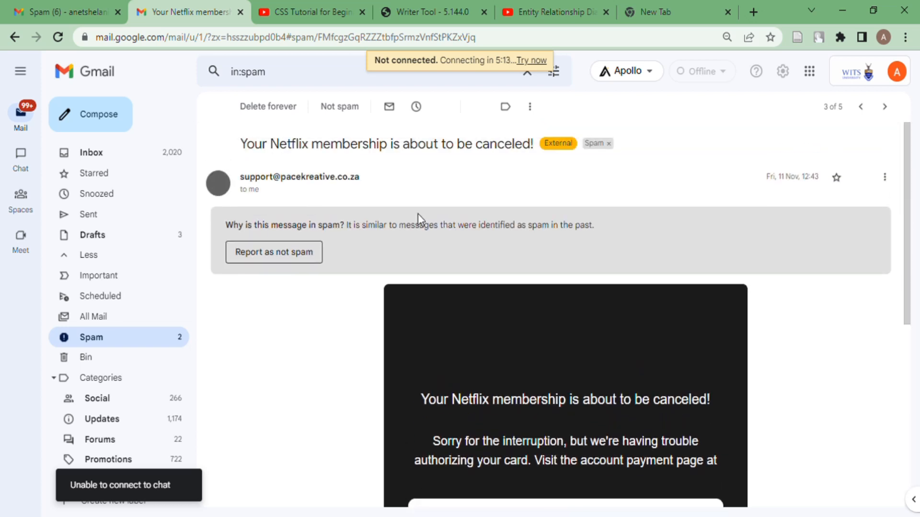
mouse_move(120, 337)
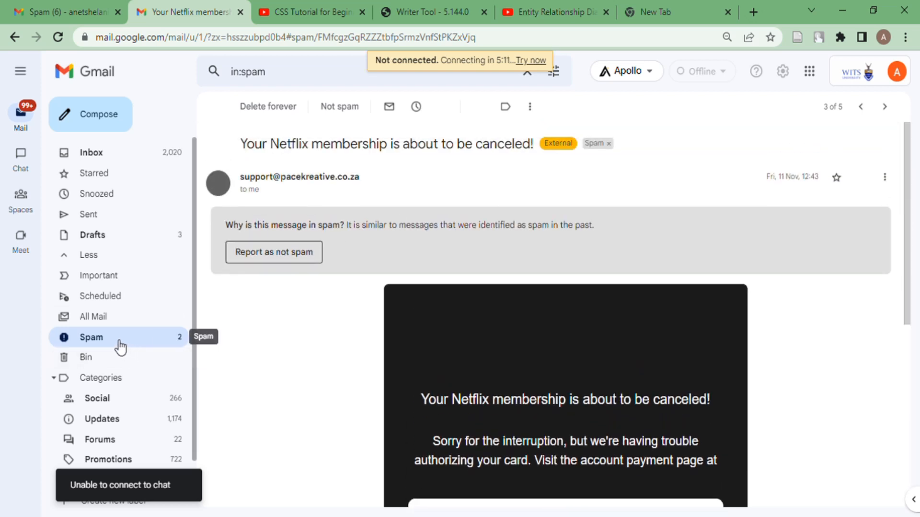